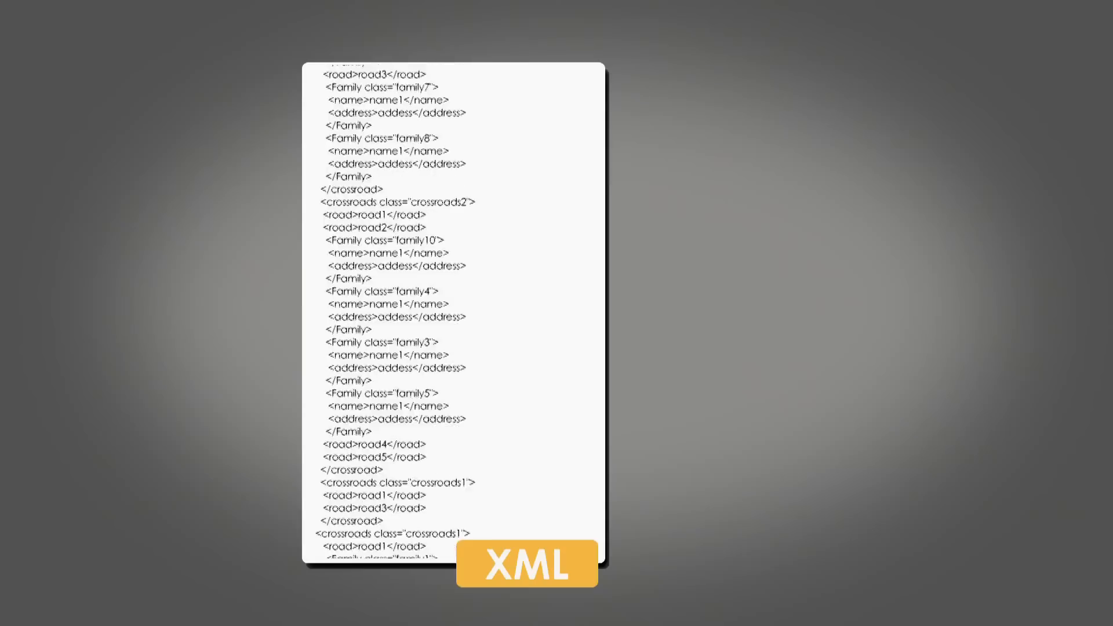
# Step: Scroll down through the XML document card of crossroads, roads and family entries
pyautogui.scroll(-3)
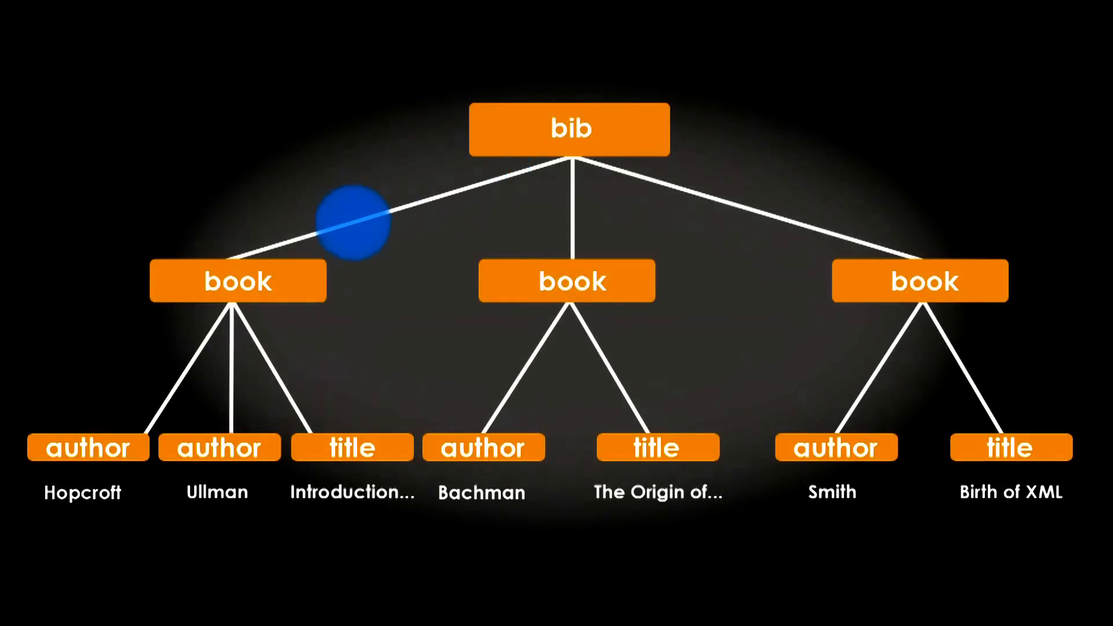
pyautogui.moveTo(310, 388)
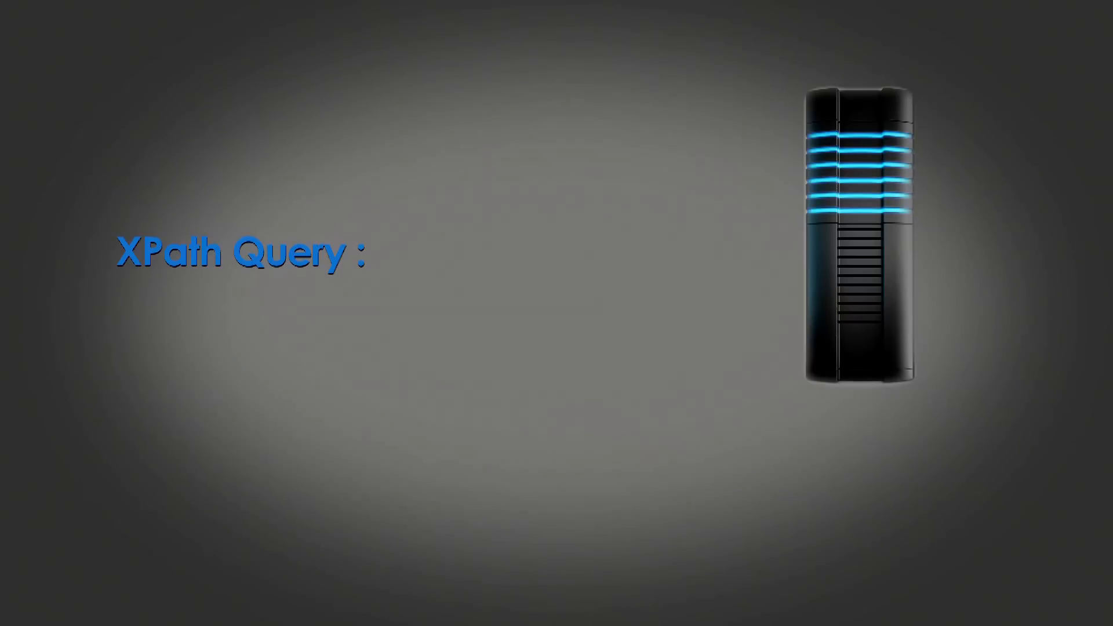
# Step: Enter the XPath query //book[author="Smith"] beside the server graphic
pyautogui.write('//book[author="Smith"]')
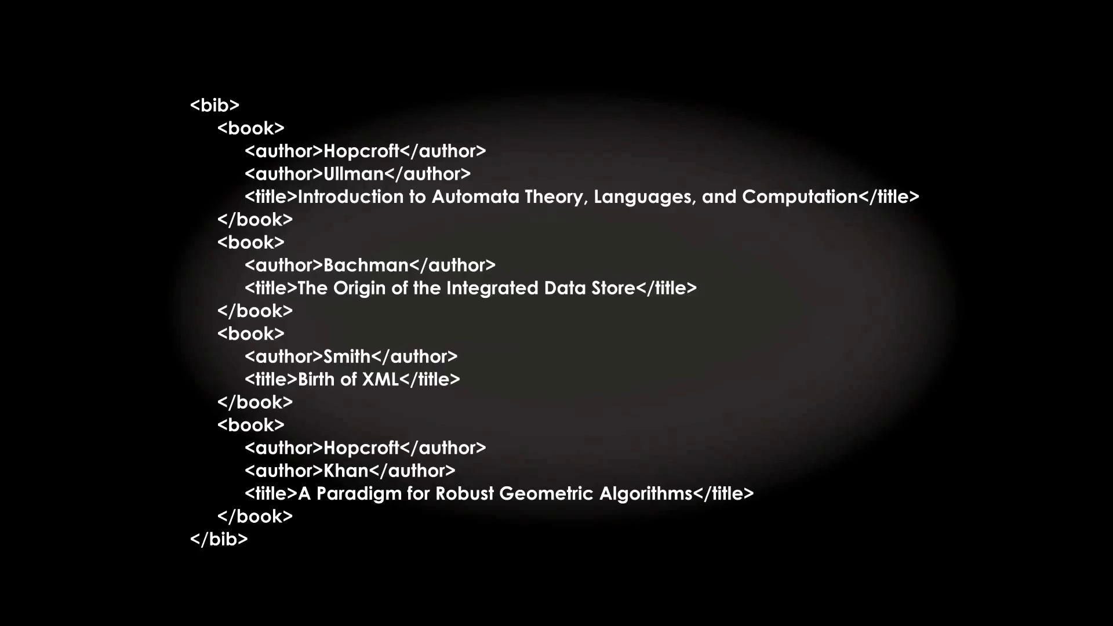
# Step: Select the bib XML listing to begin QuiXPath processing at the opening bib tag
pyautogui.click(423, 196)
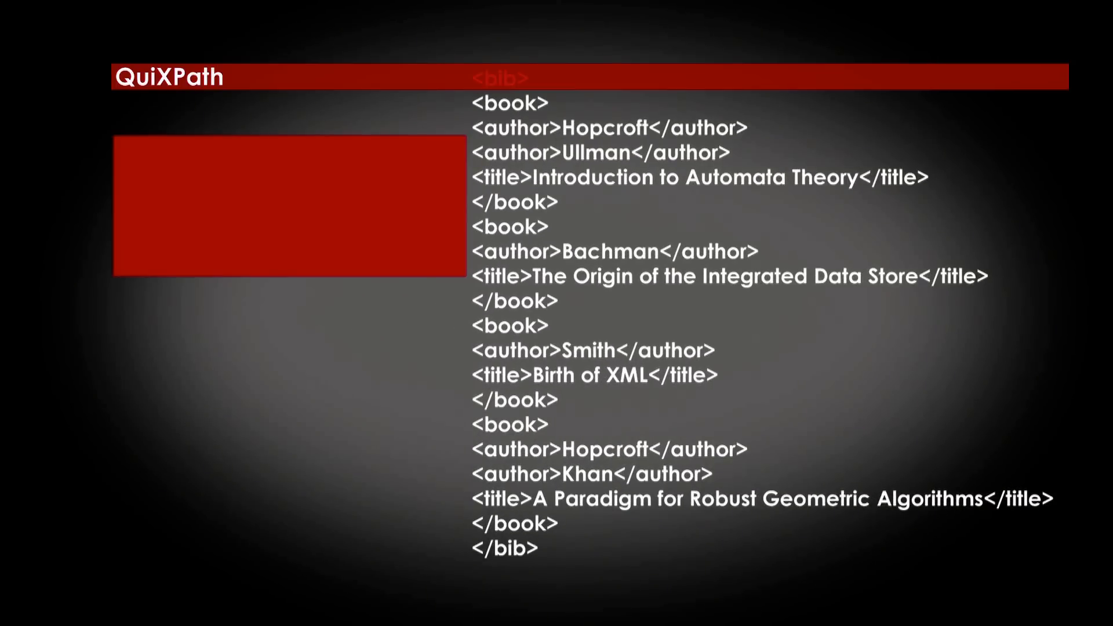
# Step: Enter the query //book[author="Smith"] in the QuiXPath panel beside the XML stream
pyautogui.write('//book[author="Smith"]')
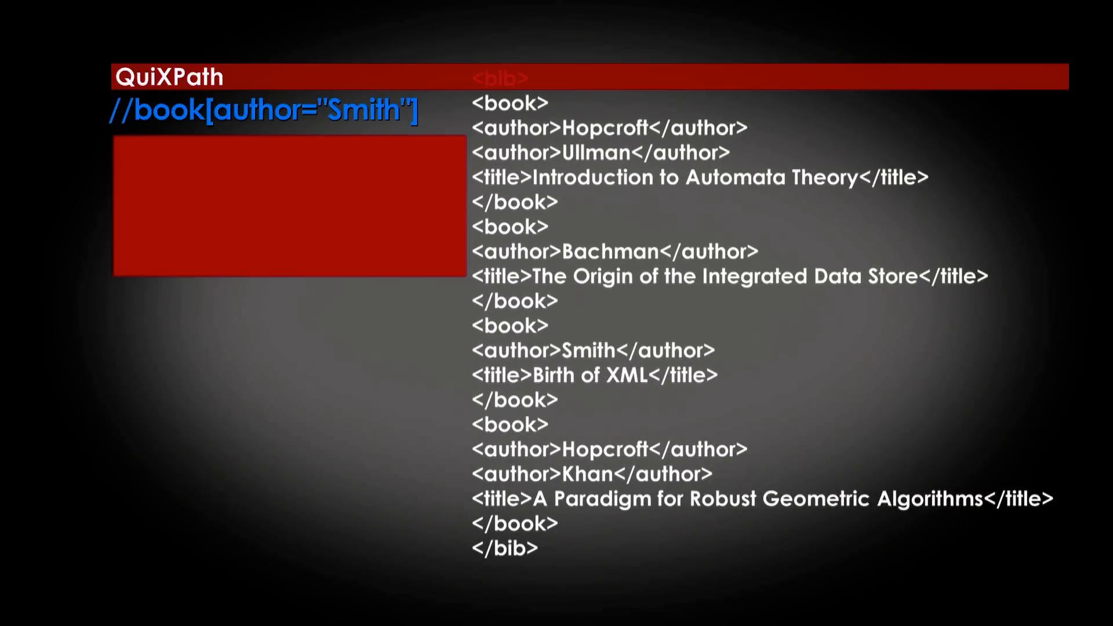